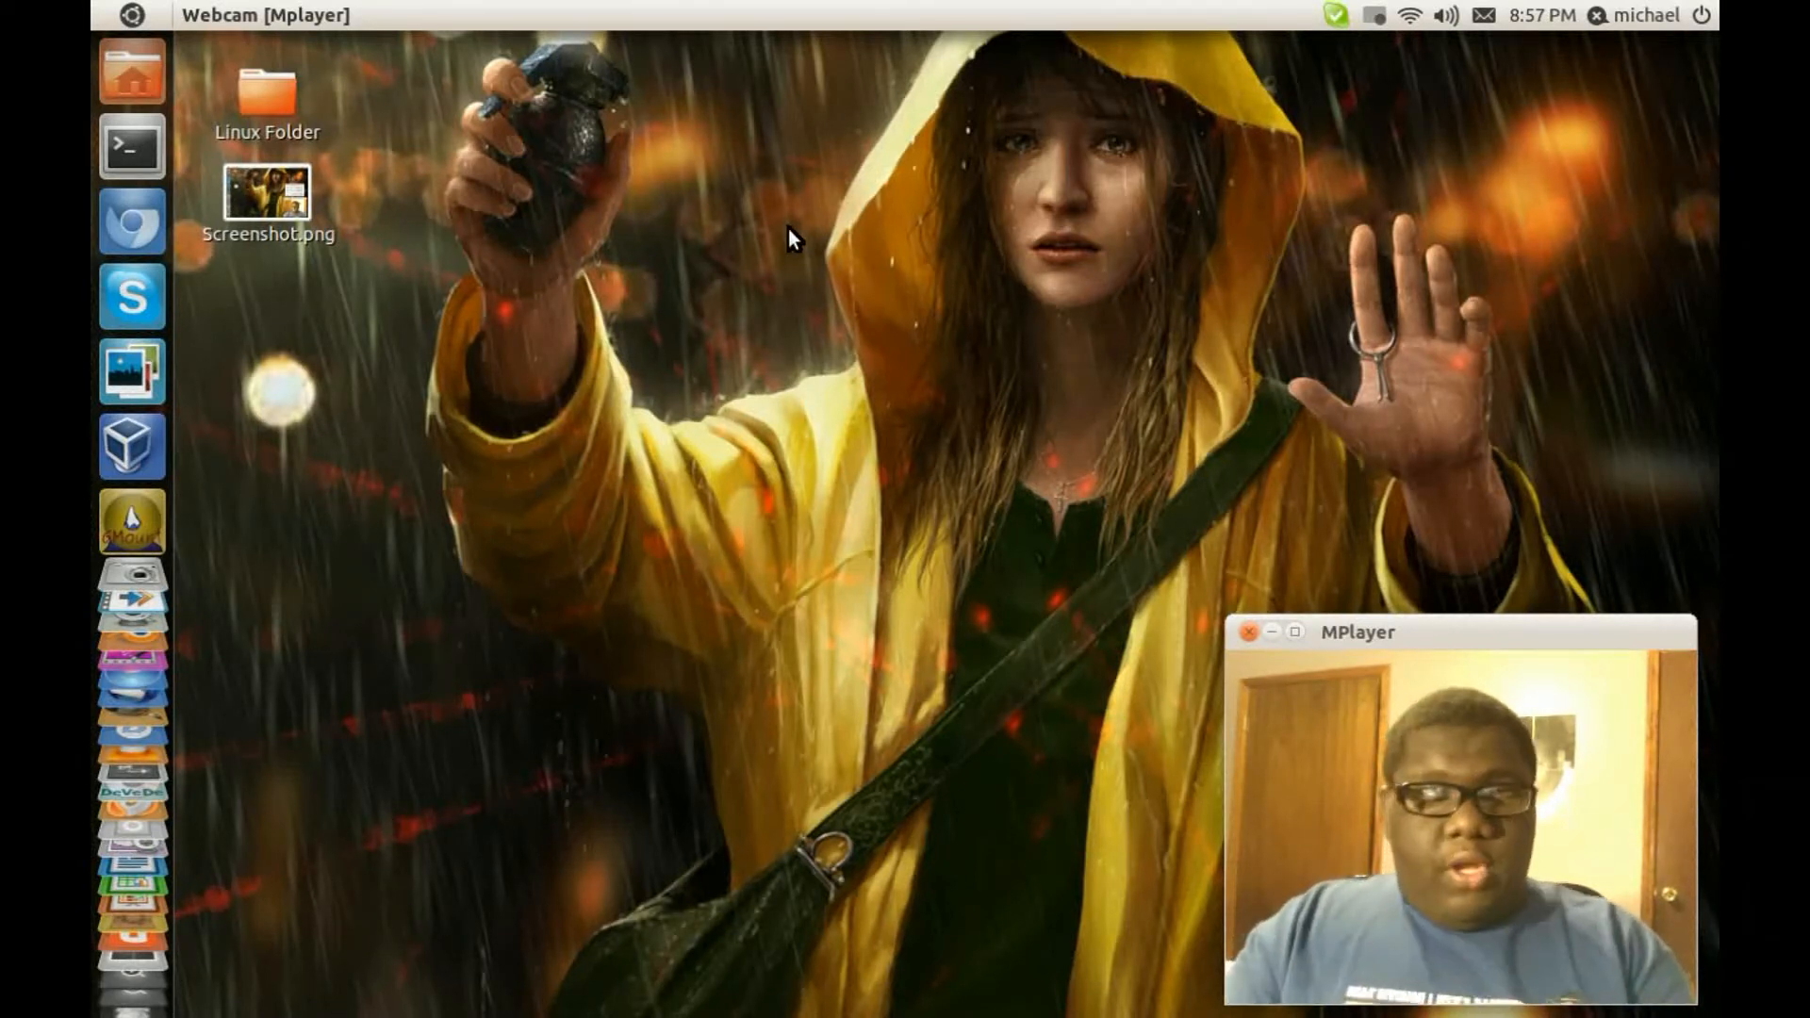
# - Launch PiTiVi Video Editor from the Ubuntu Dash by searching 'pit'
pyautogui.write('pit')
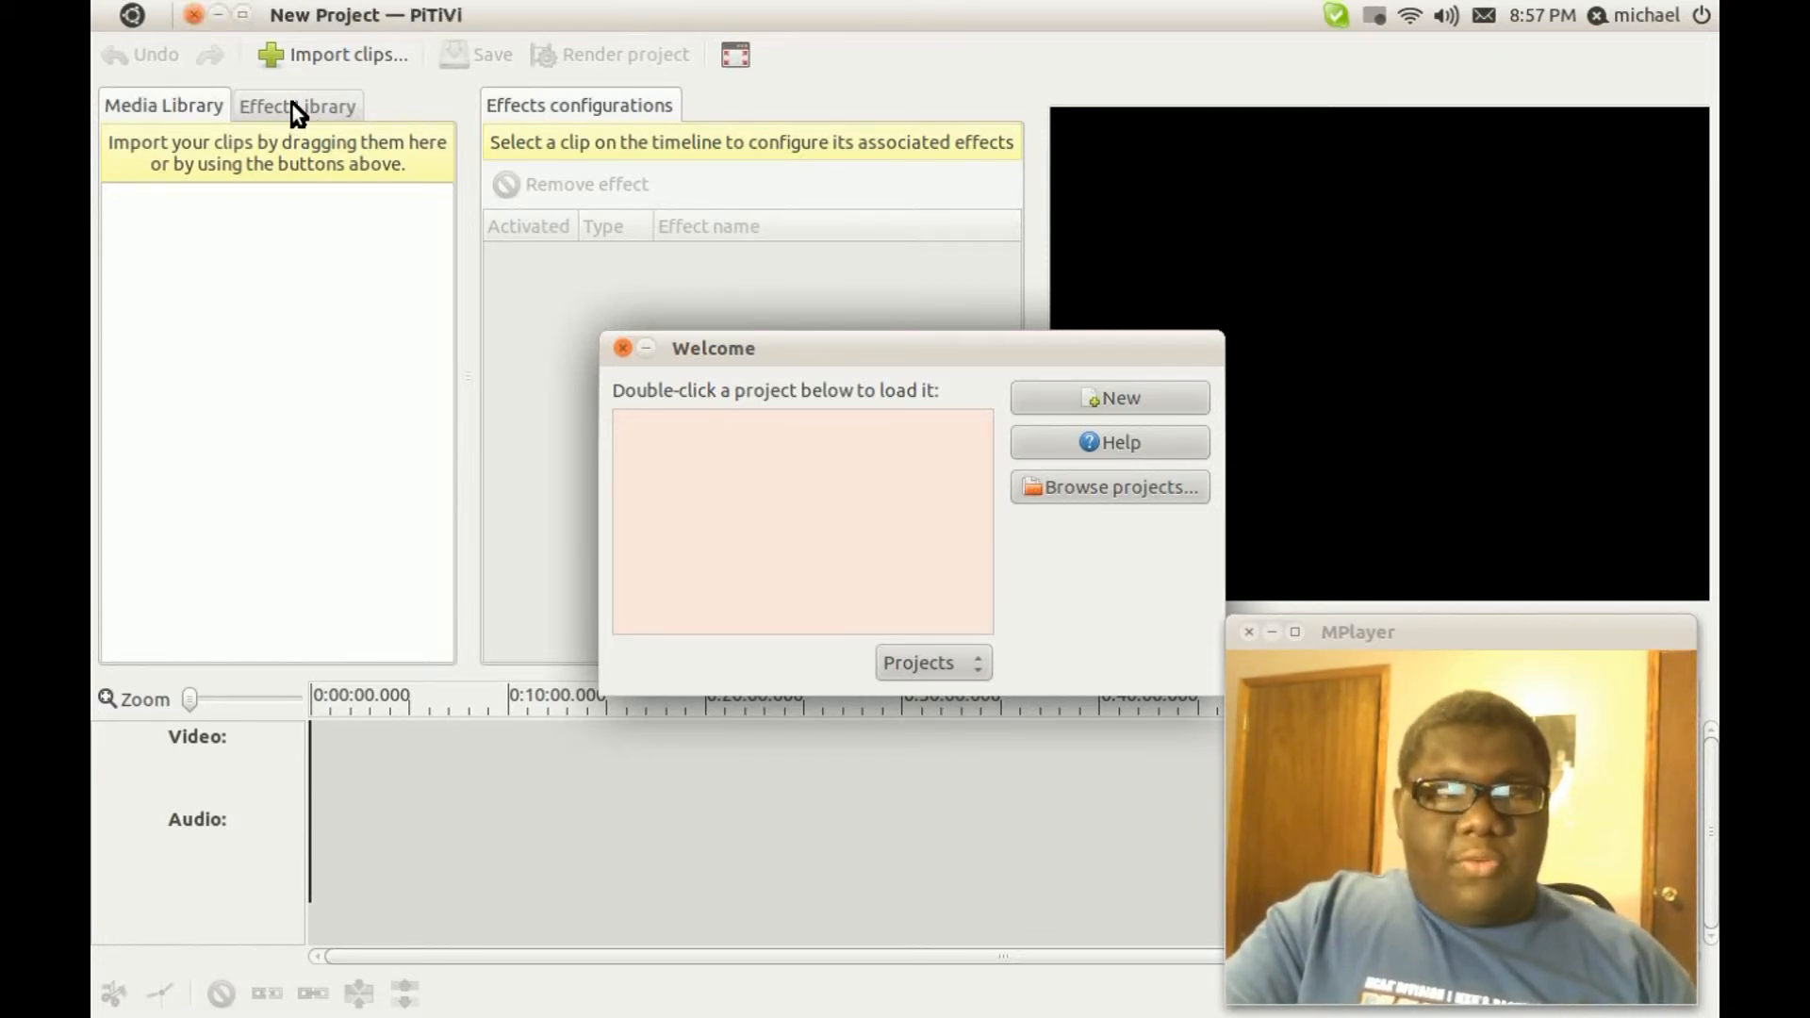
# - Show the Effect Library, then view and close the About version dialog
pyautogui.click(296, 106)
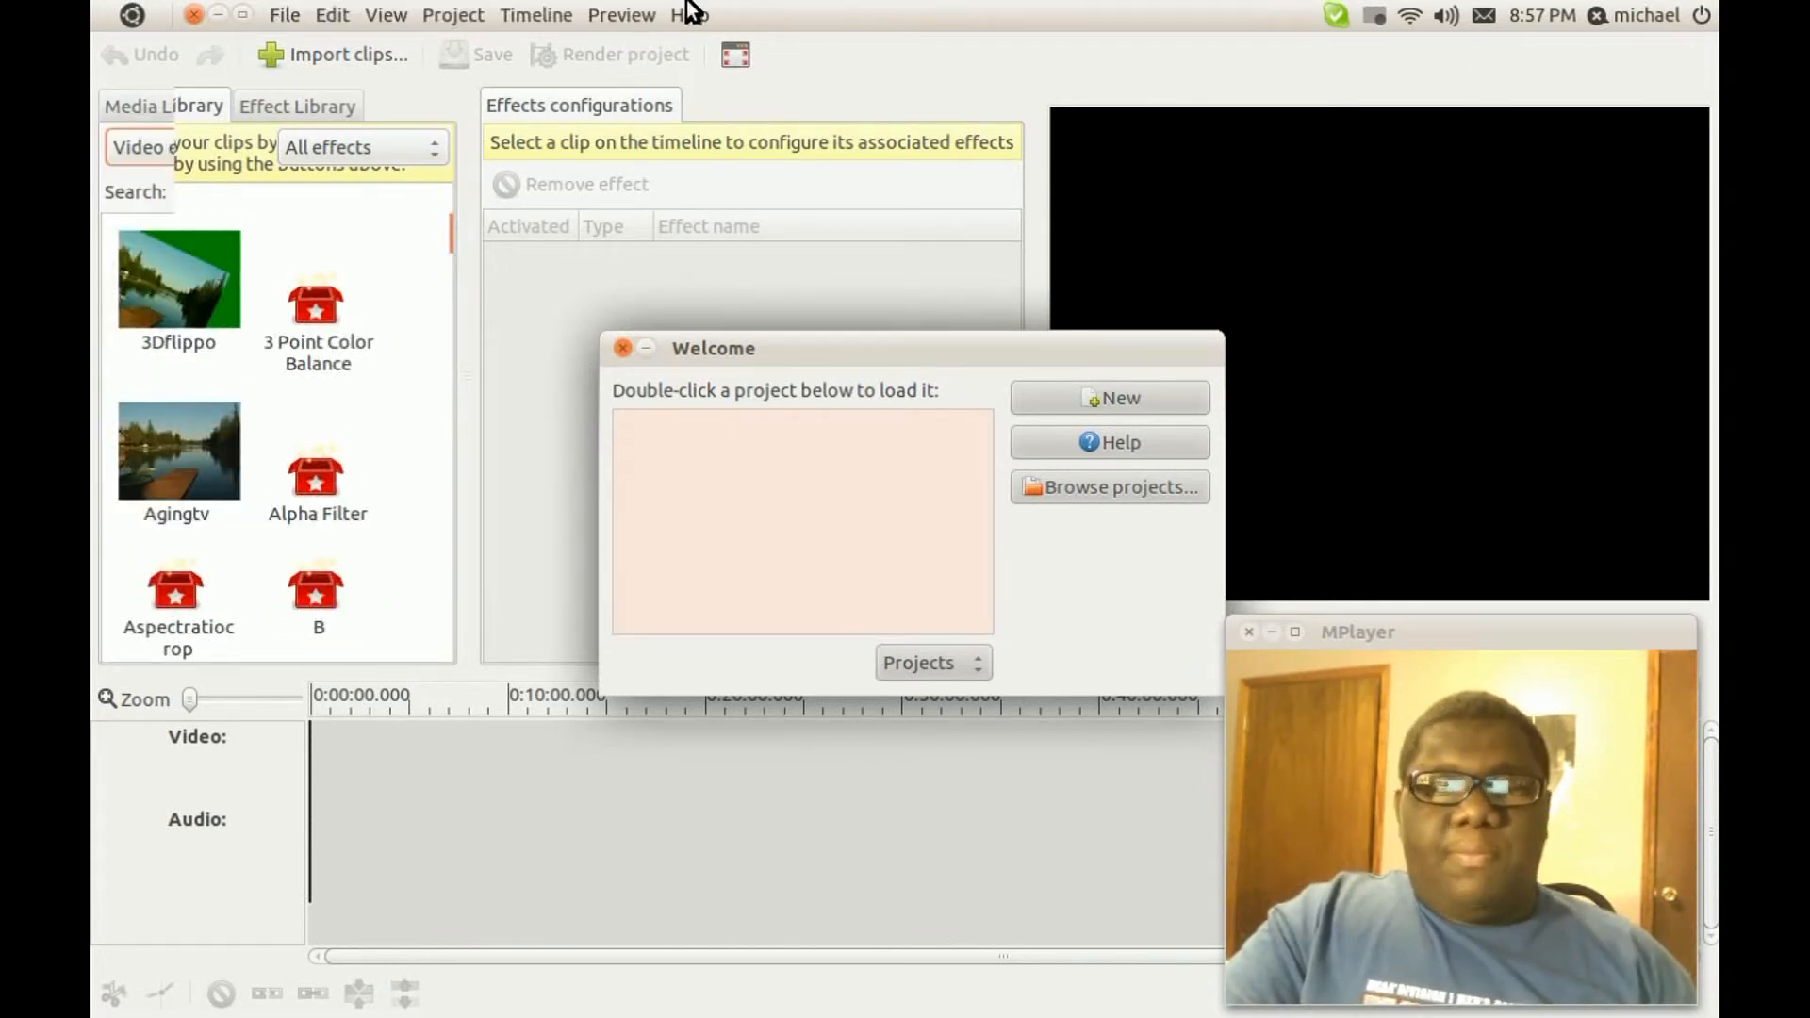
pyautogui.click(692, 15)
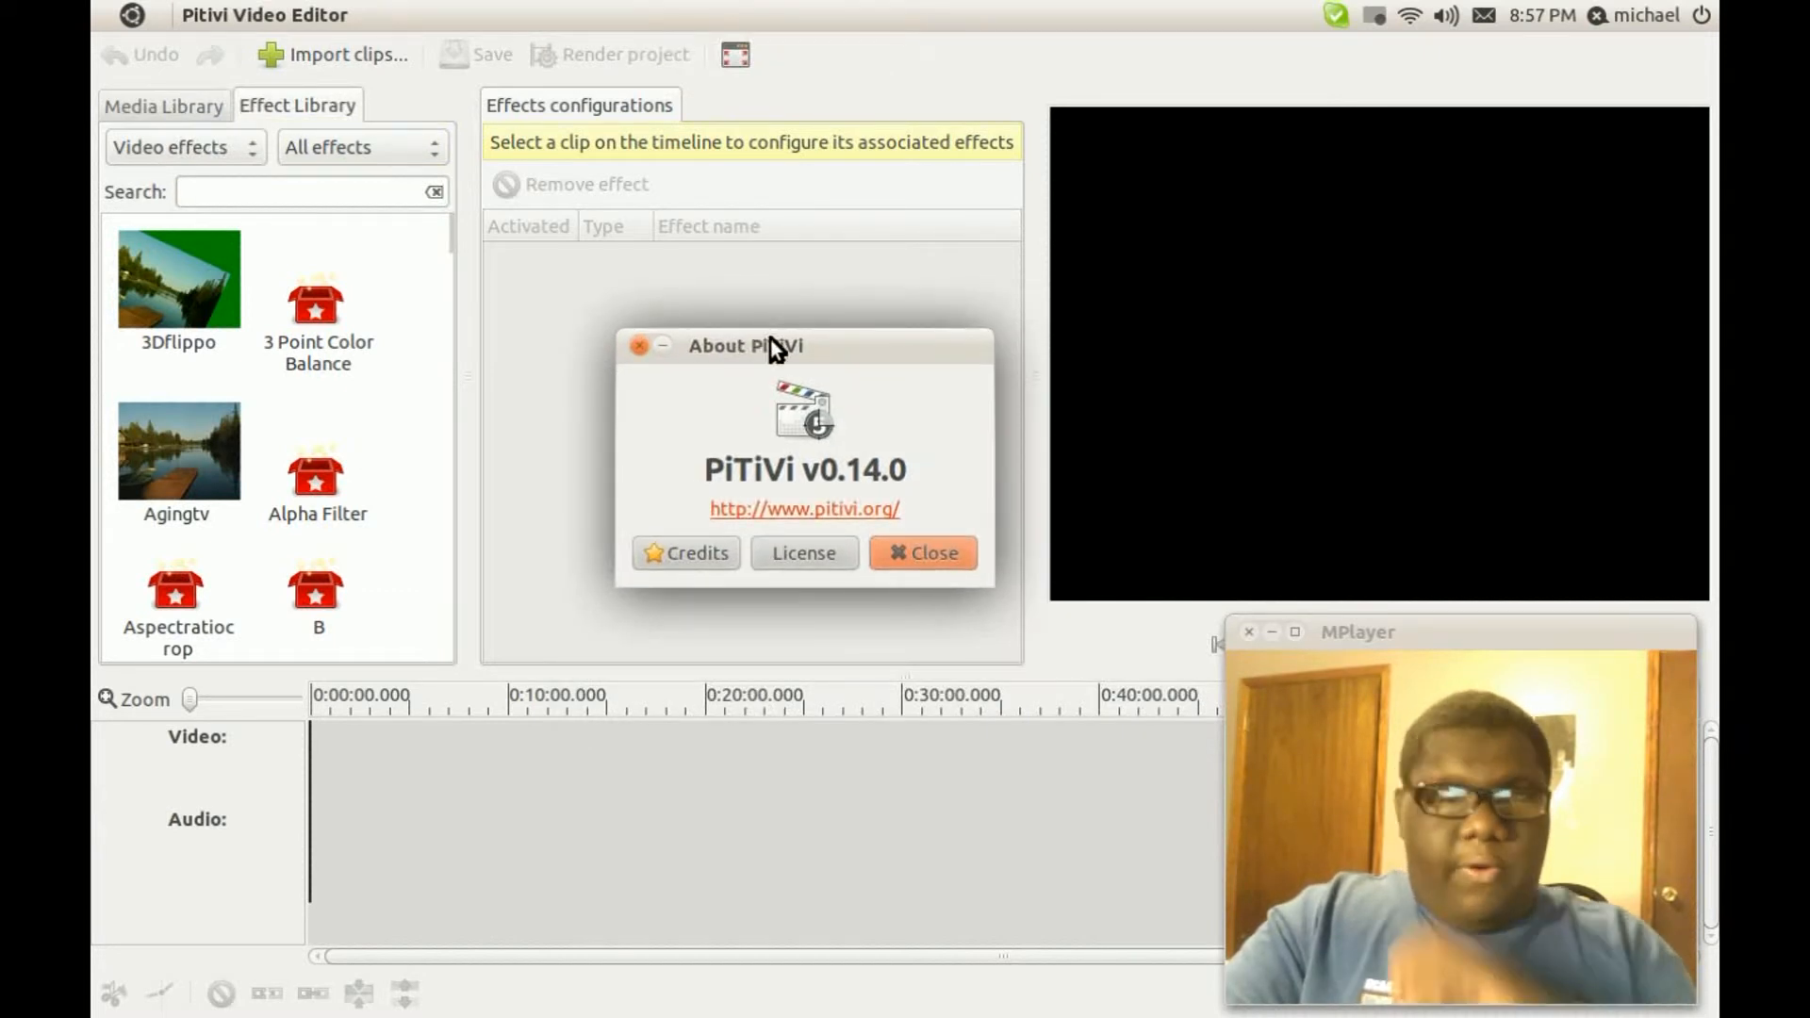
pyautogui.moveTo(809, 362)
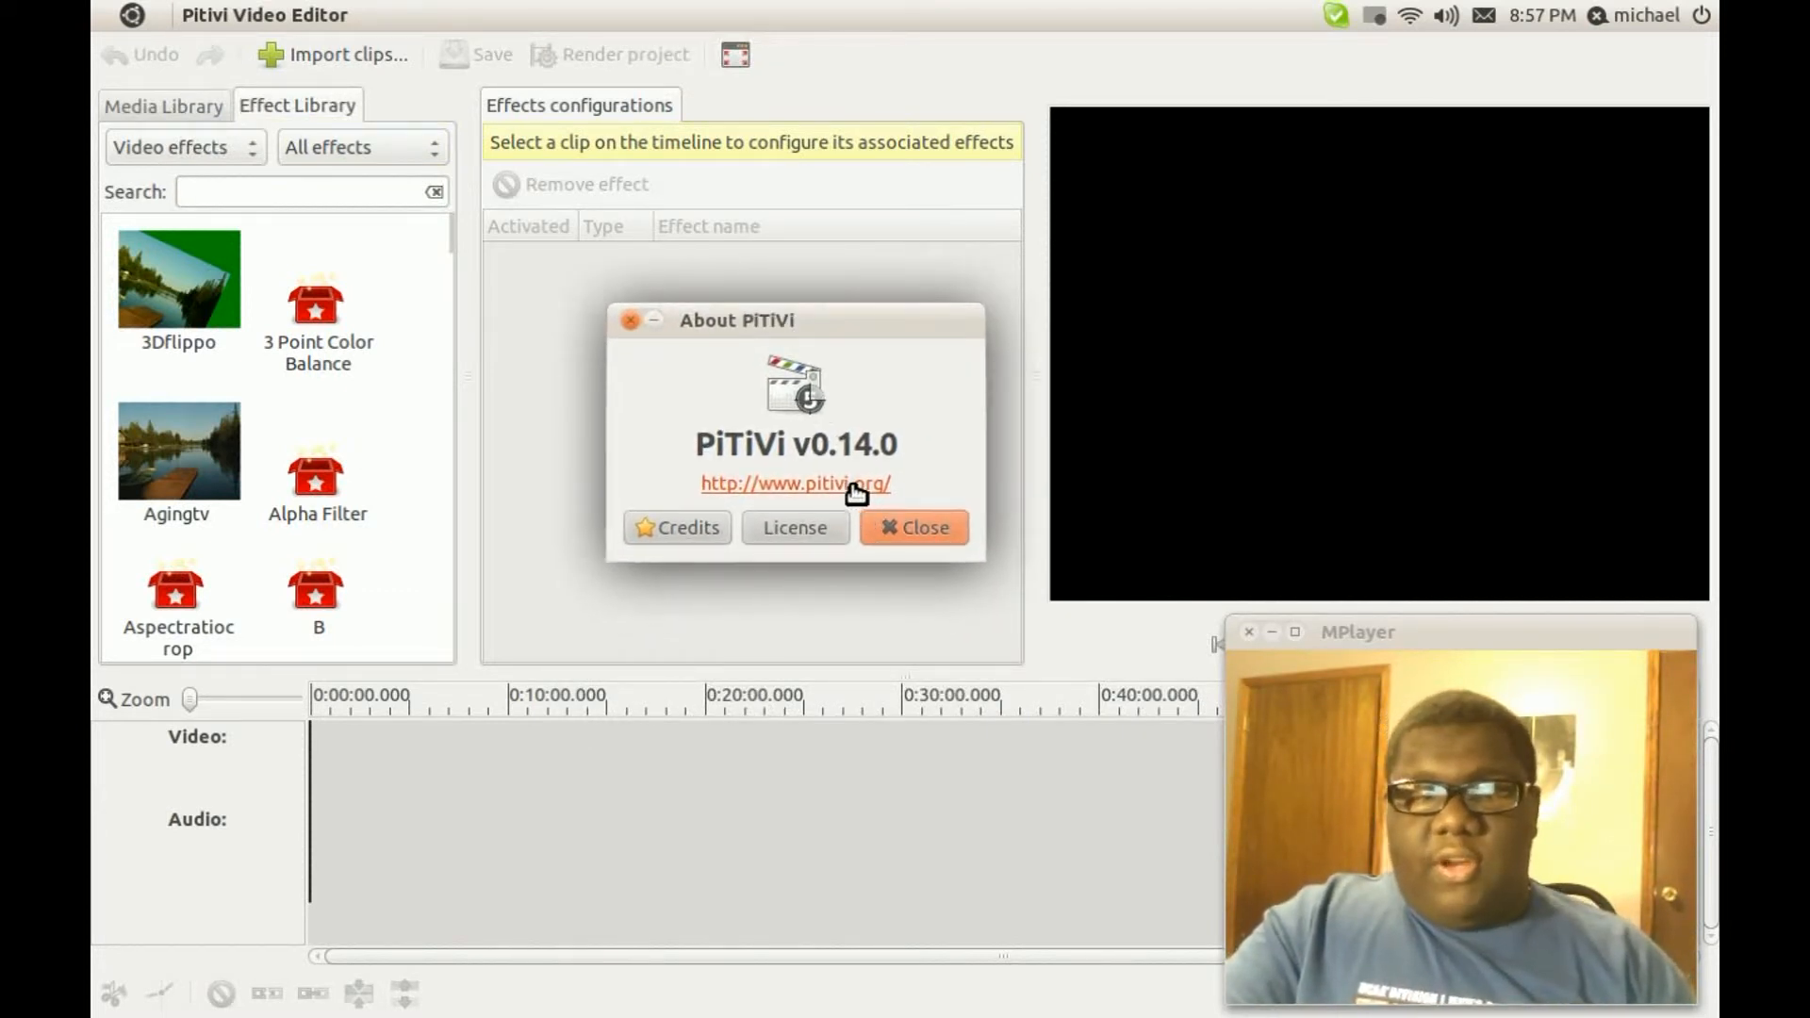
pyautogui.click(913, 528)
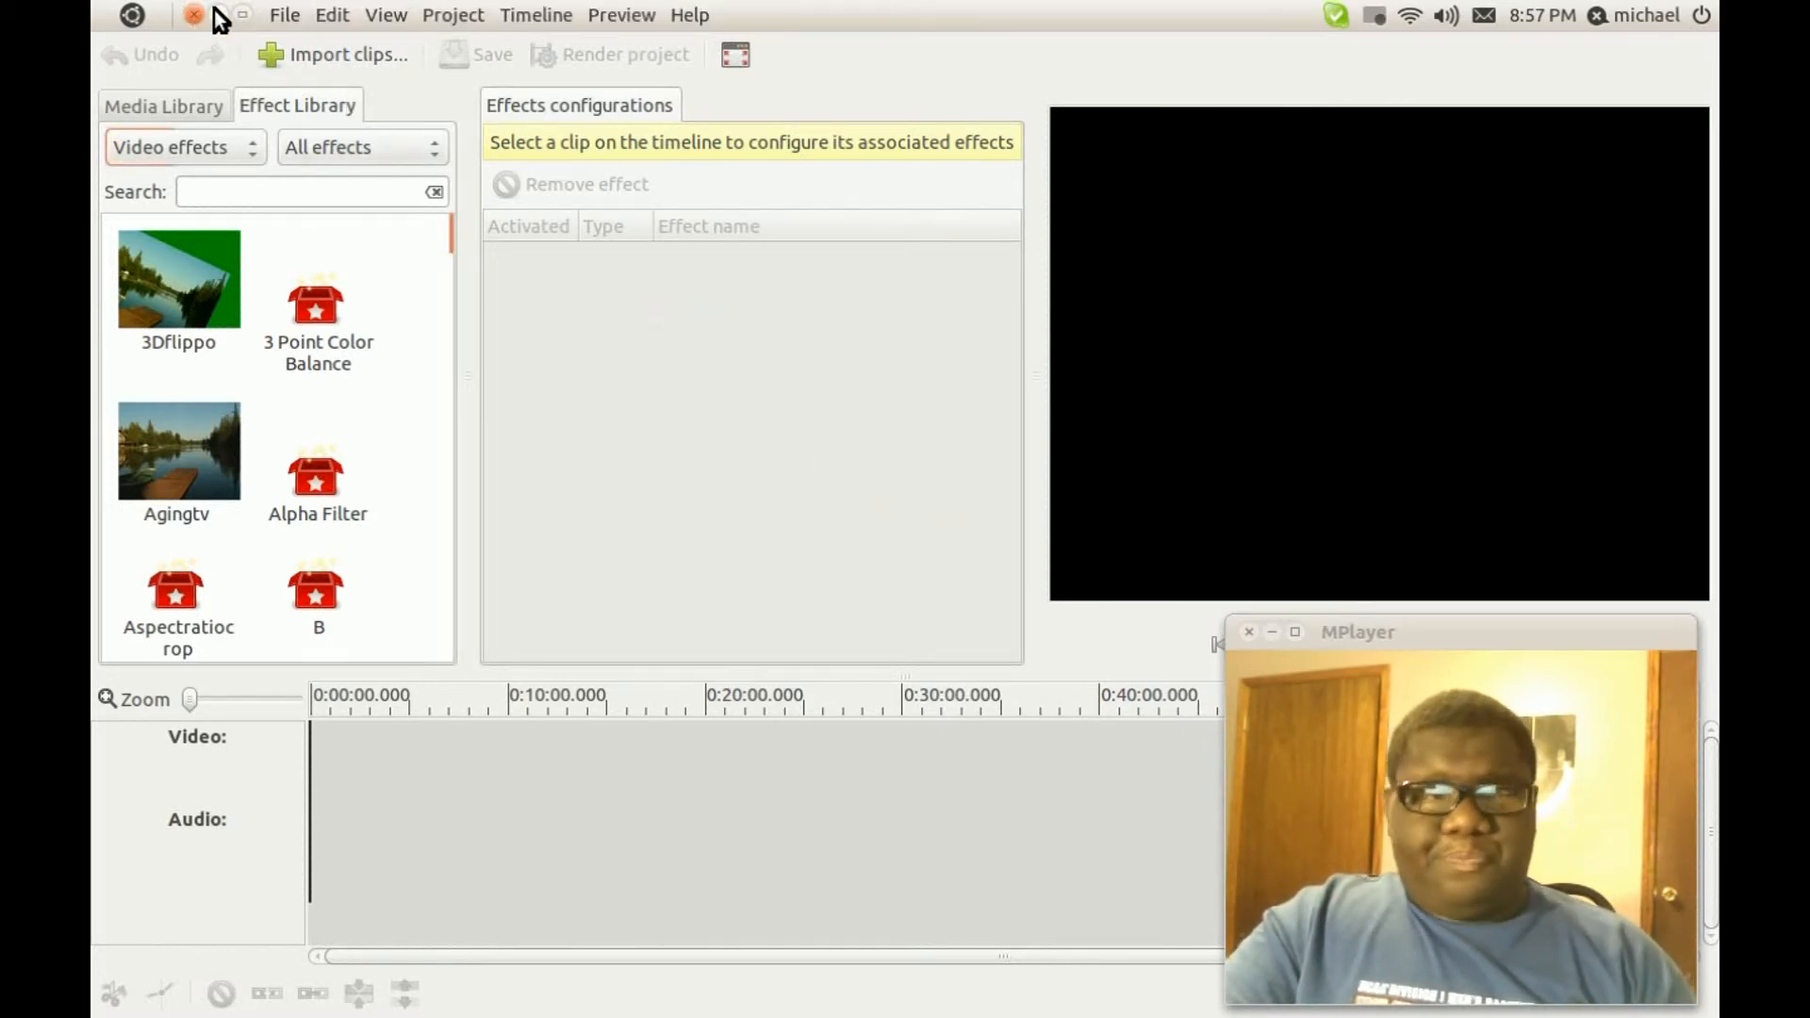
# - Drag Screenshot.png from the desktop onto the timeline's video track
pyautogui.click(192, 14)
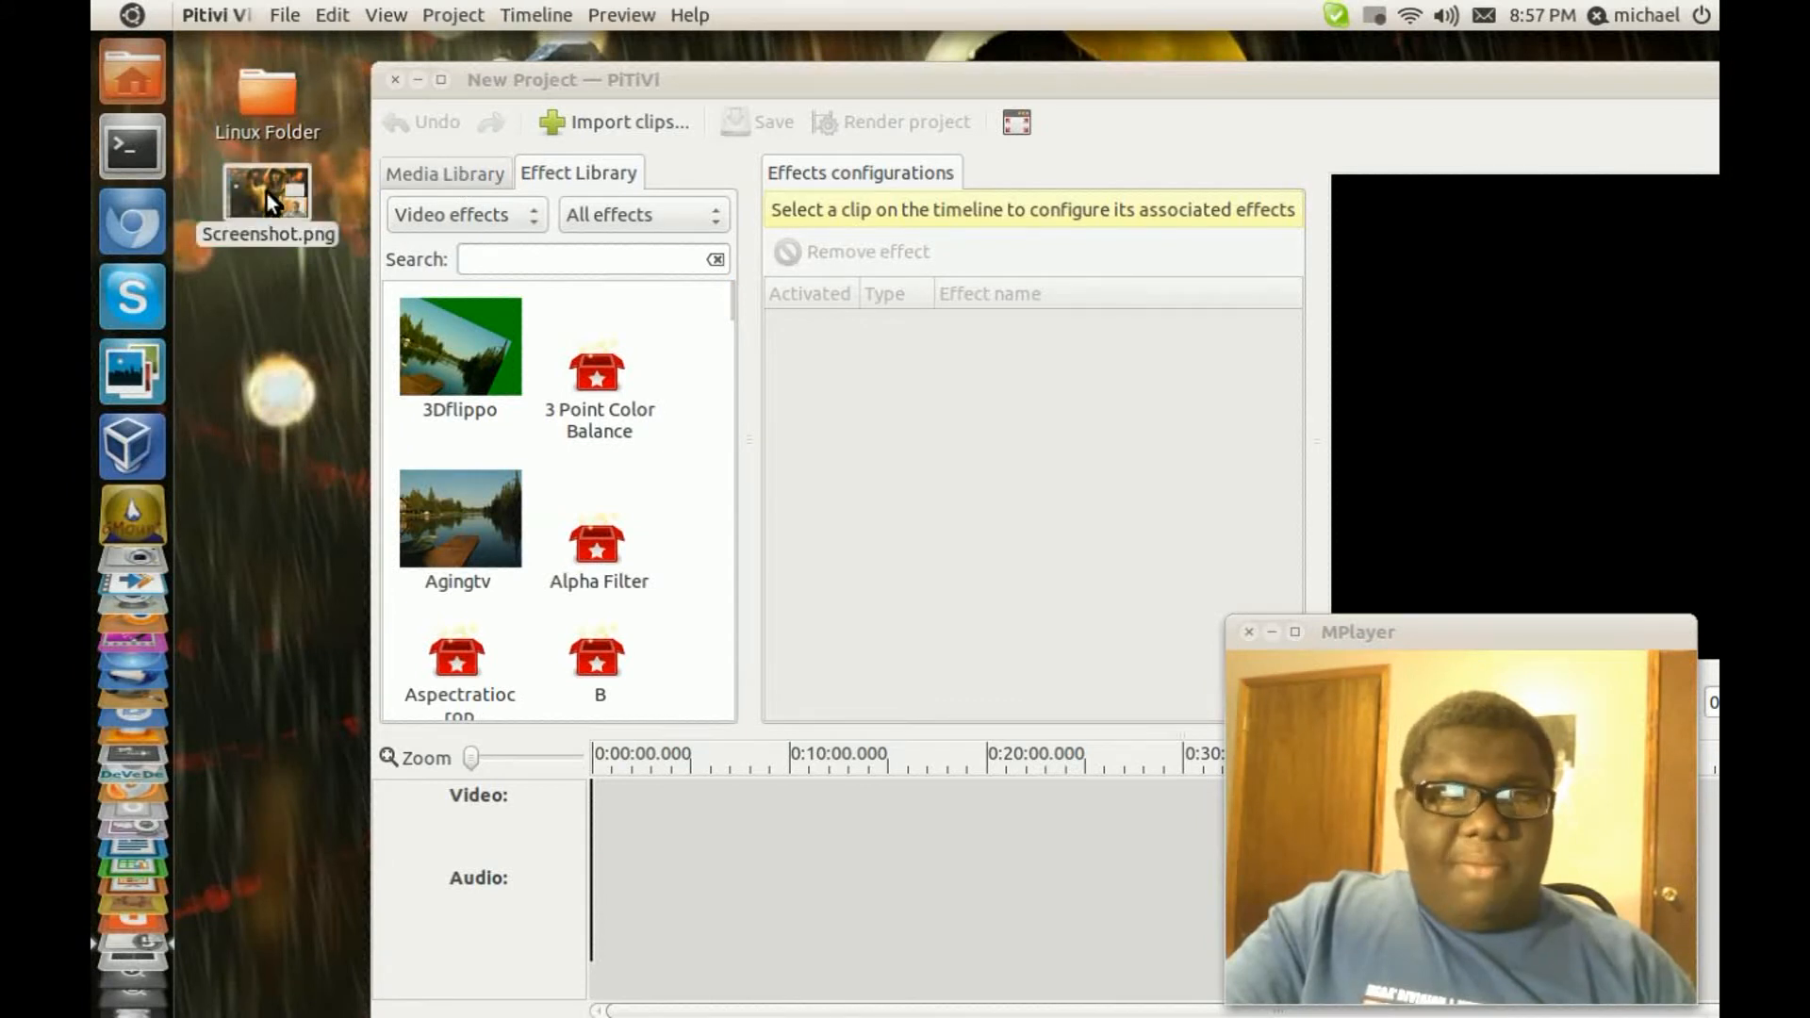
pyautogui.moveTo(266, 191); pyautogui.dragTo(632, 647)
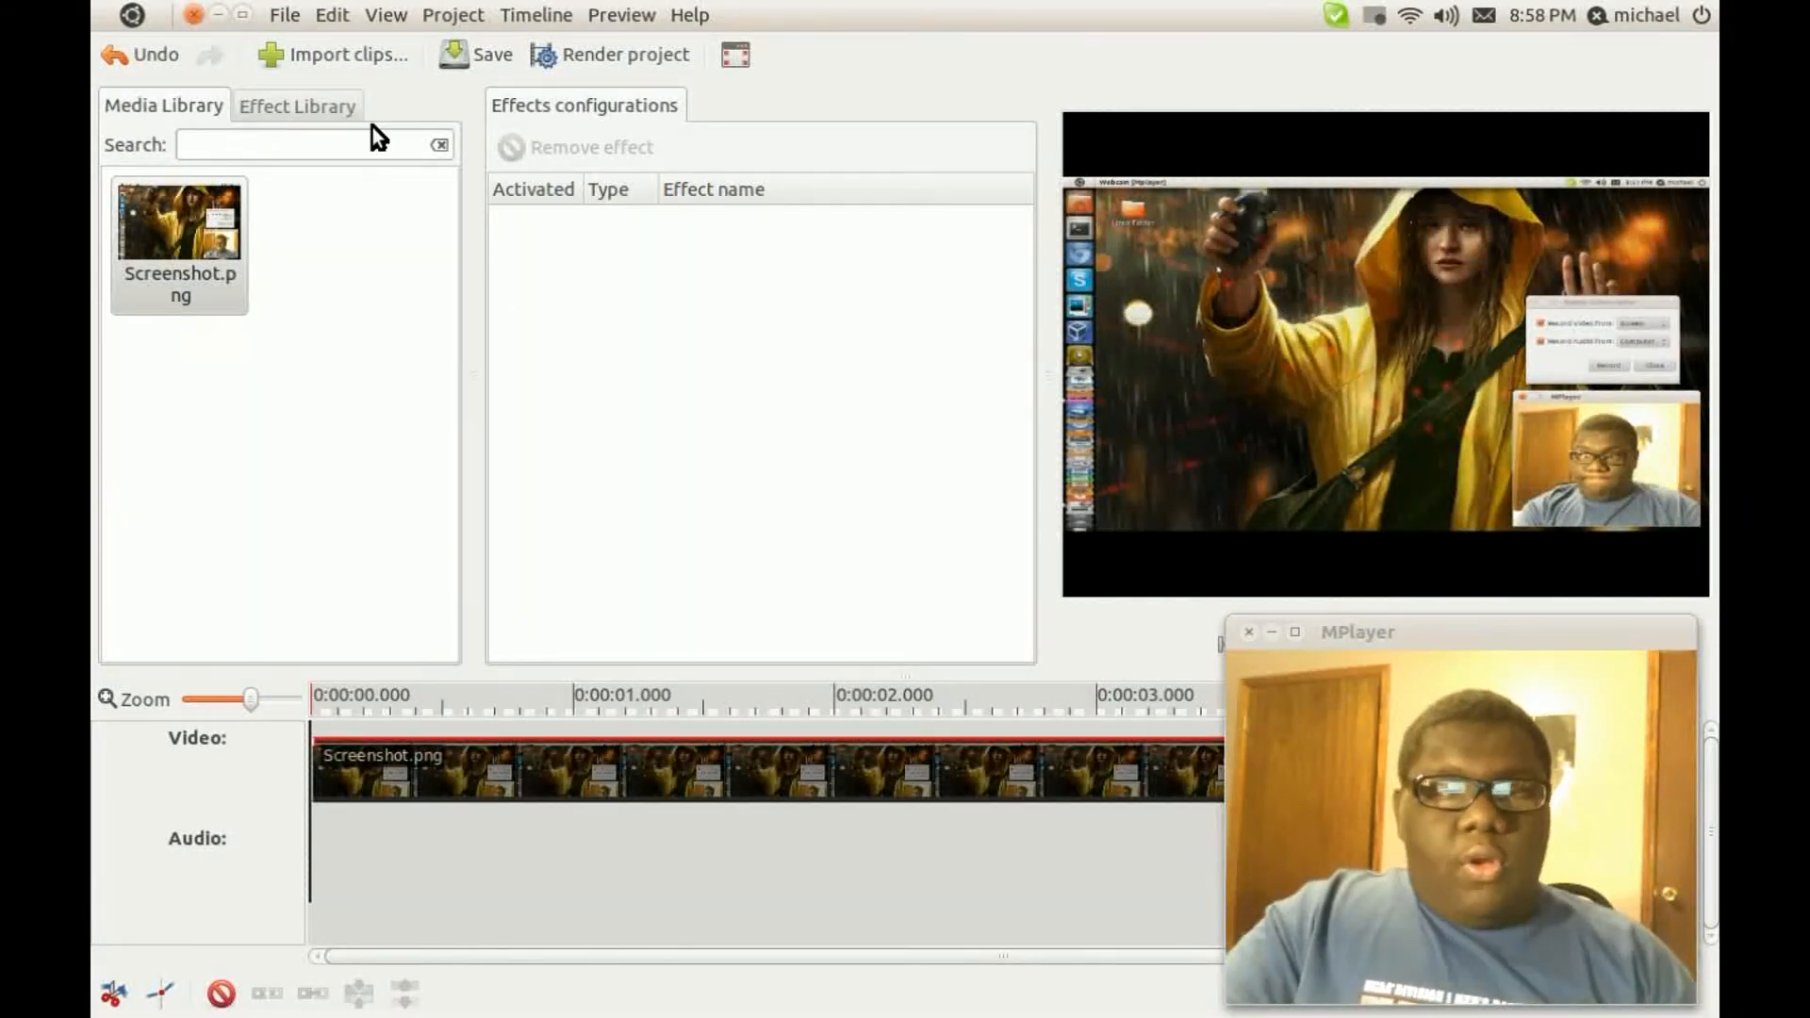
# - Locate Tehroxx0R in the Effect Library and apply it to the Screenshot.png clip
pyautogui.click(296, 106)
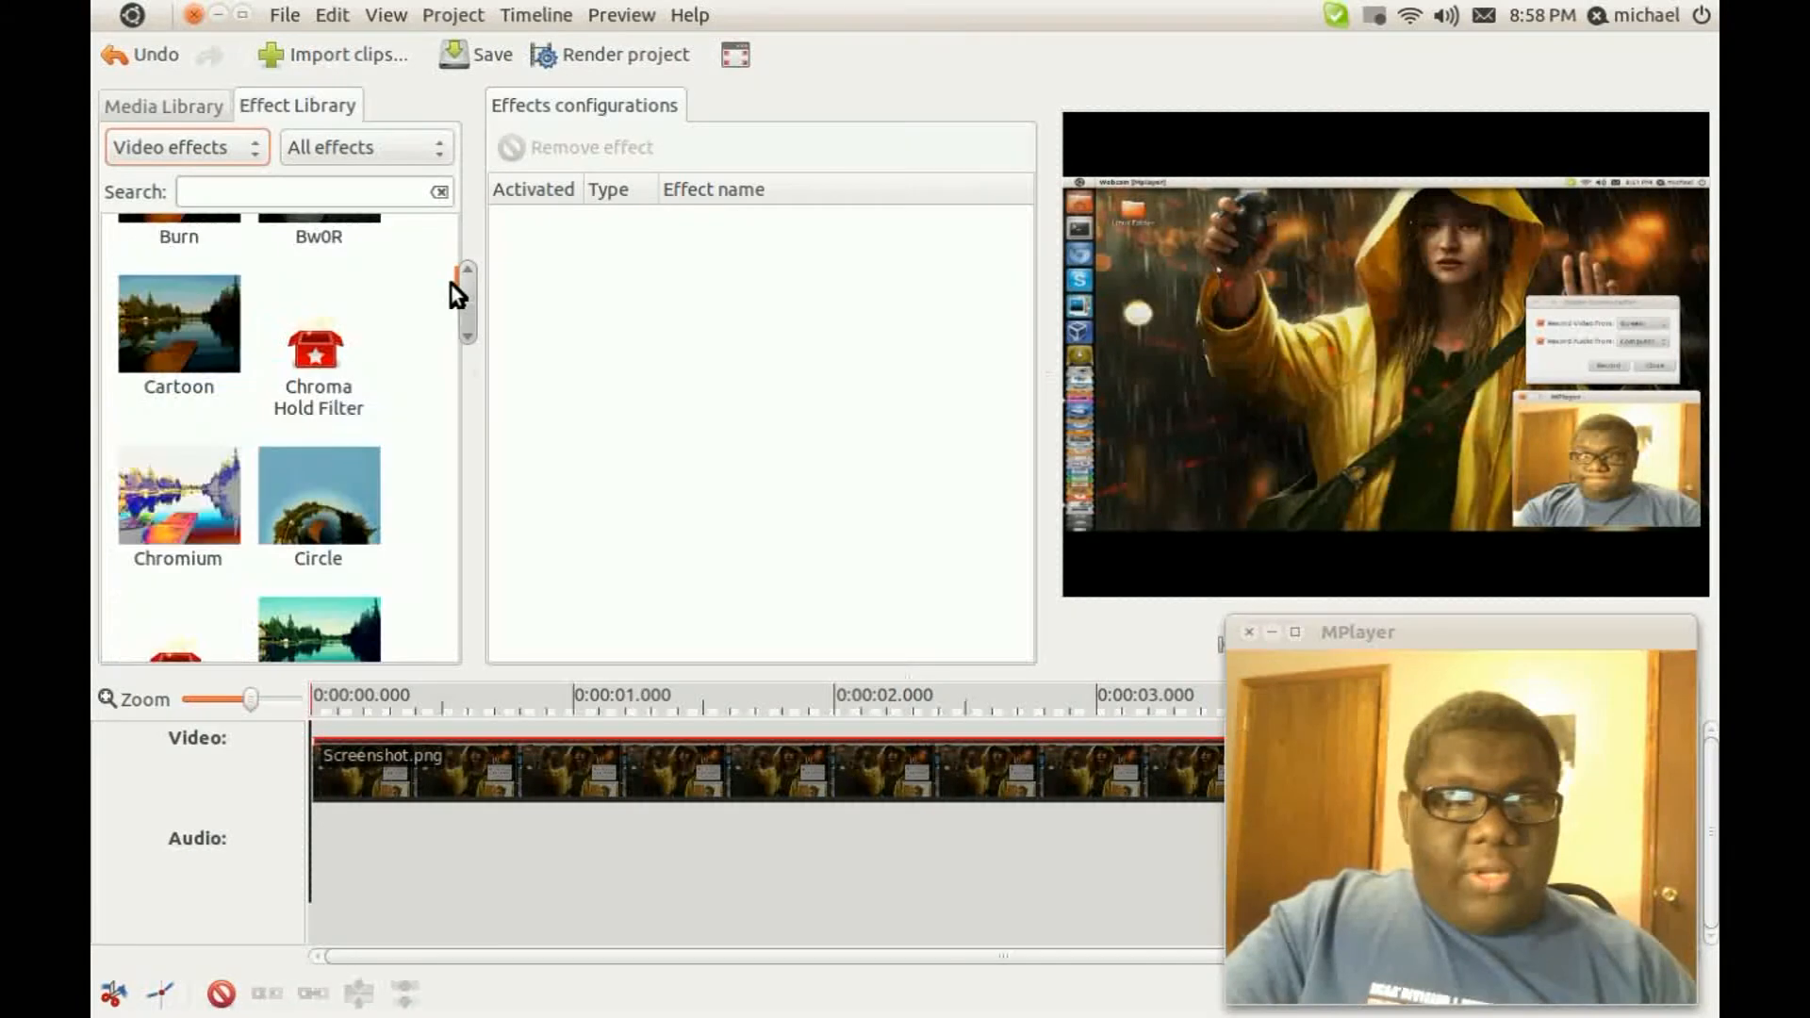
pyautogui.scroll(-3)
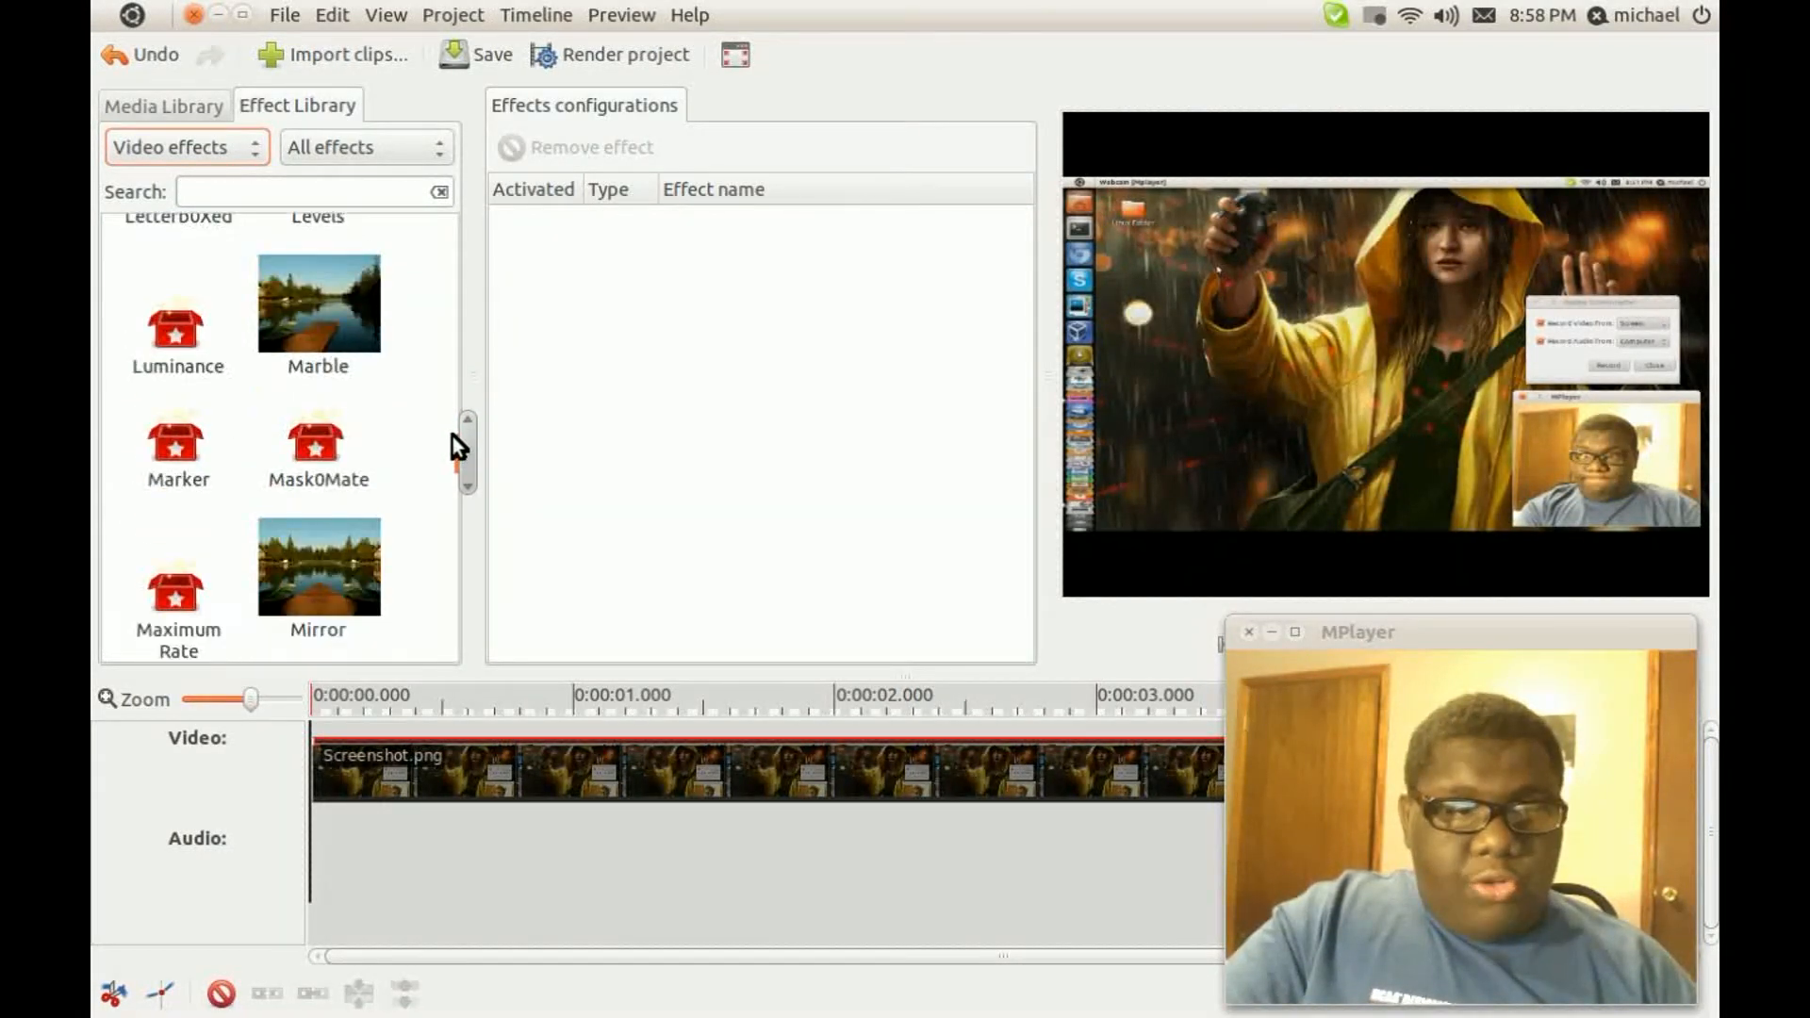
pyautogui.scroll(-3)
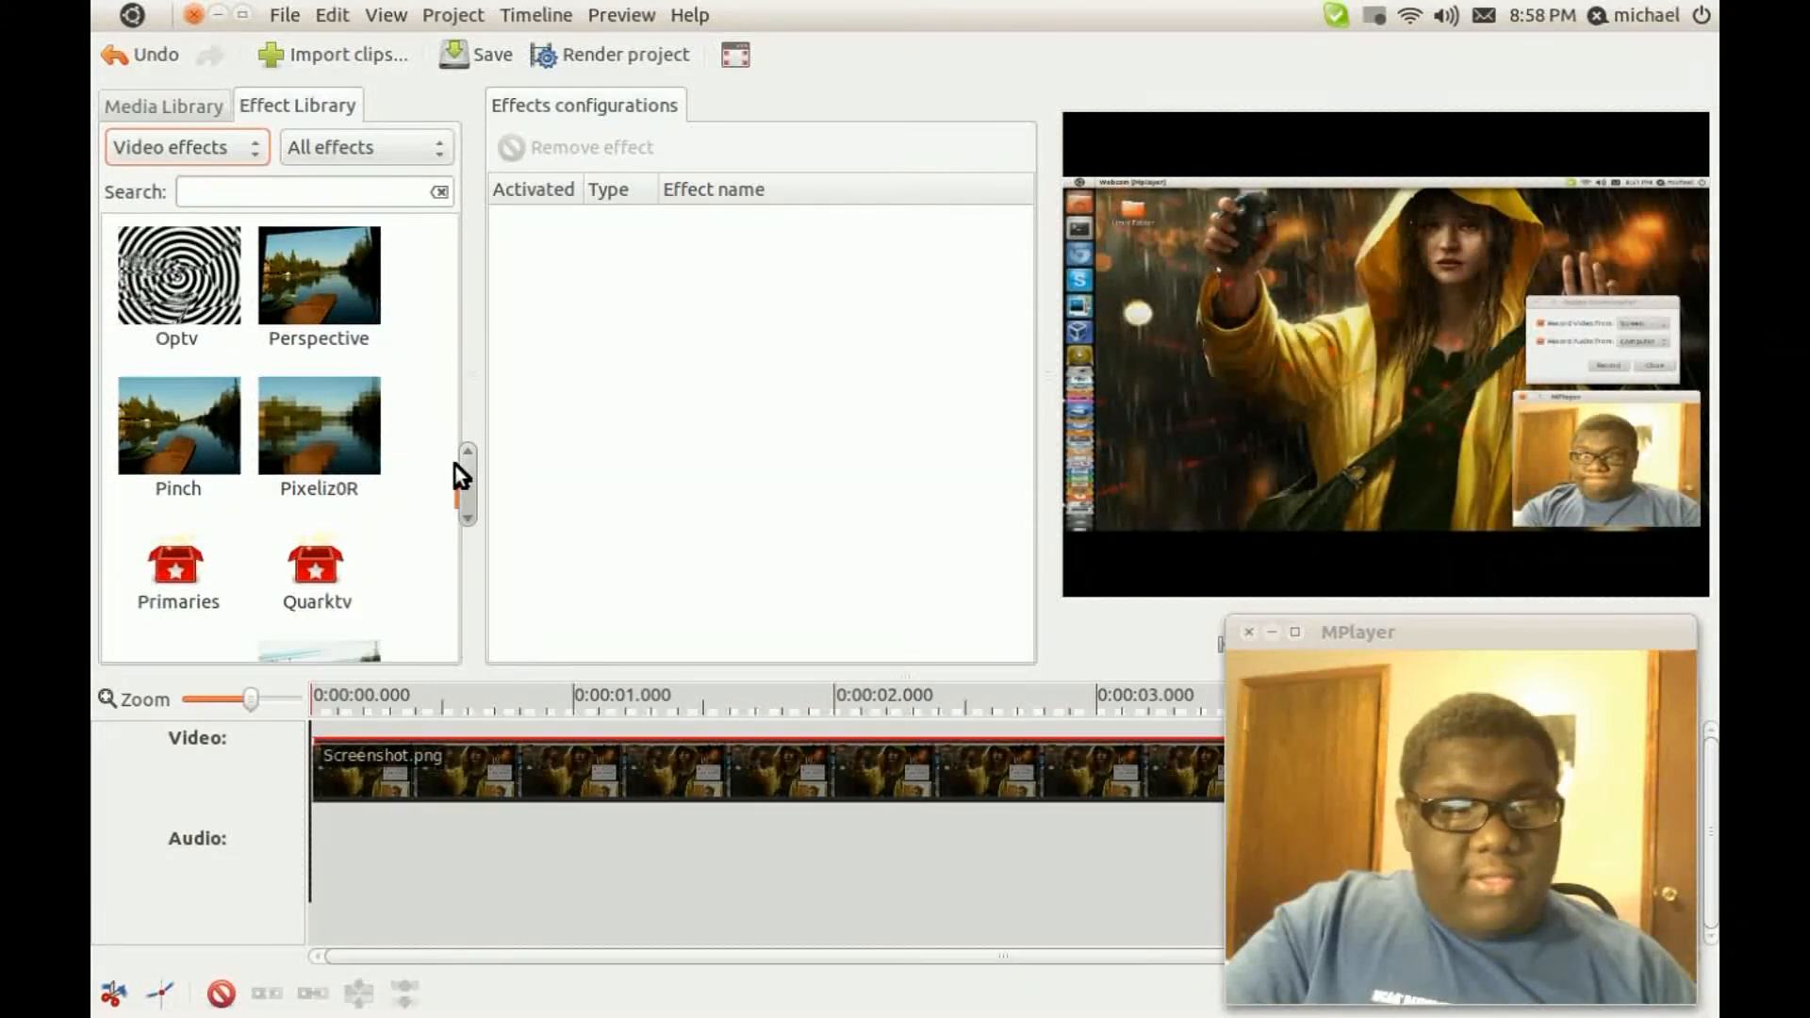
pyautogui.scroll(-3)
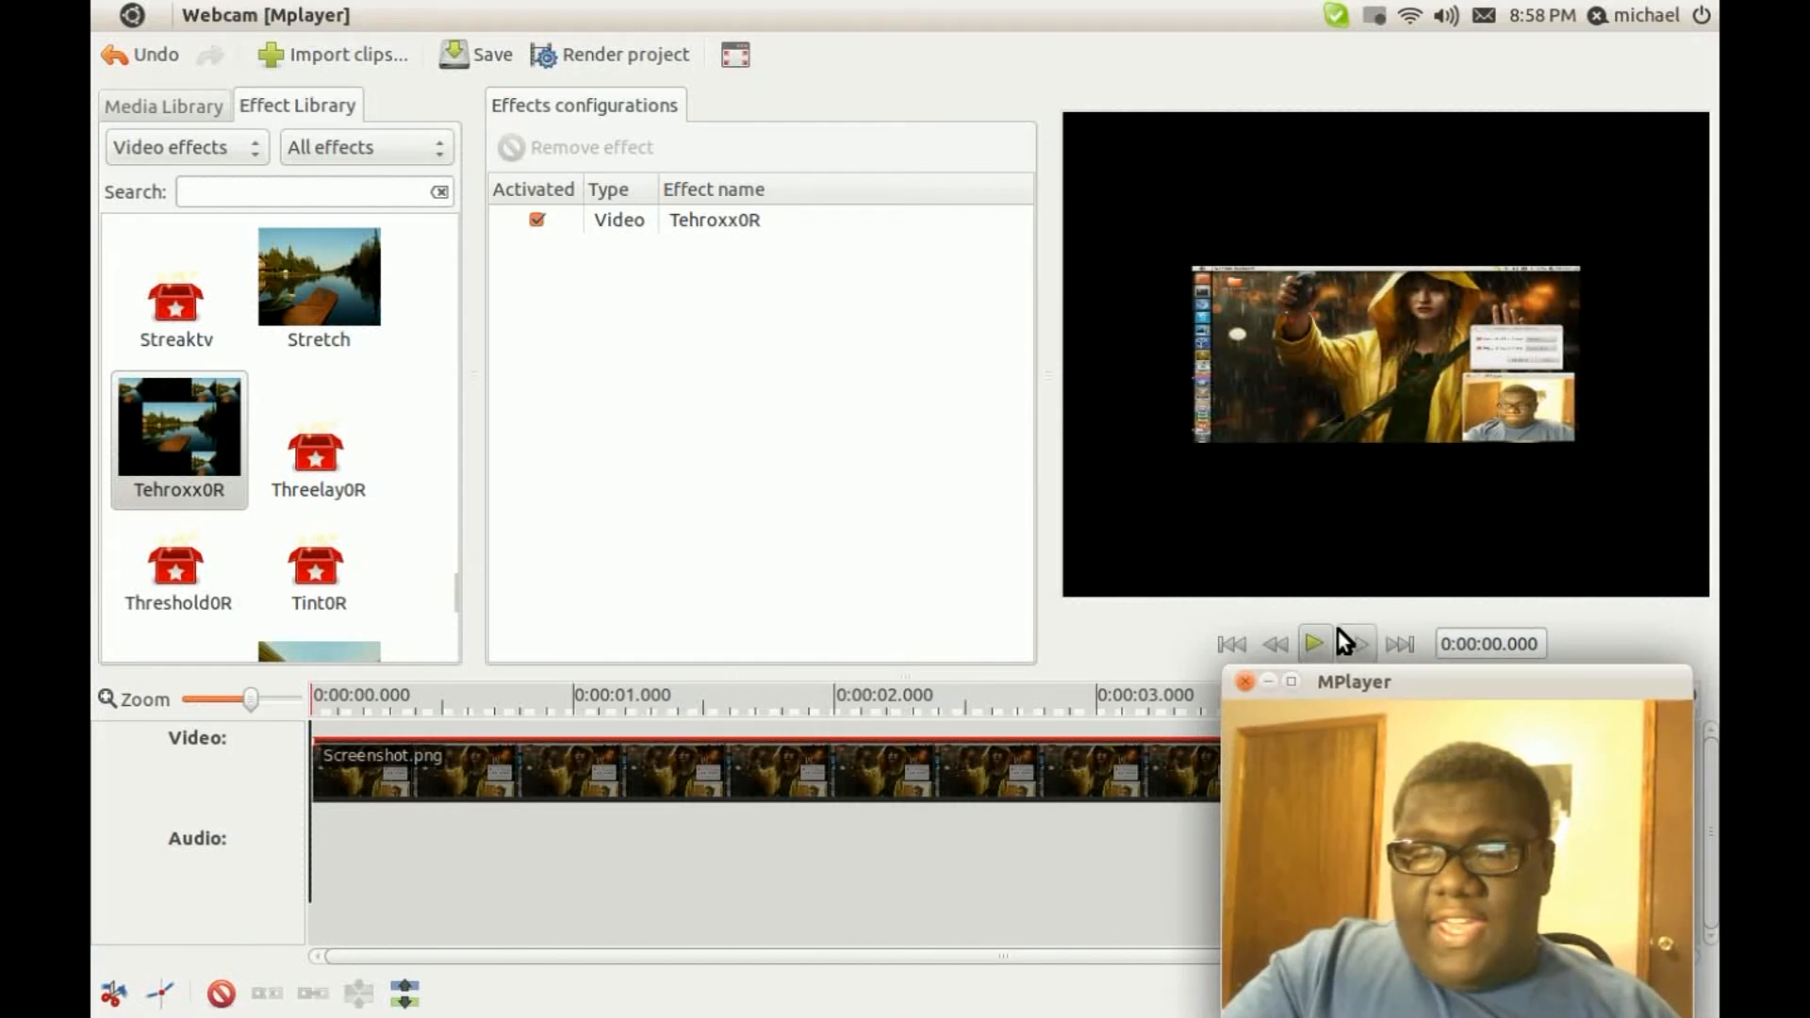
# - Play then pause the clip to preview the Tehroxx0R tiling effect
pyautogui.click(1312, 645)
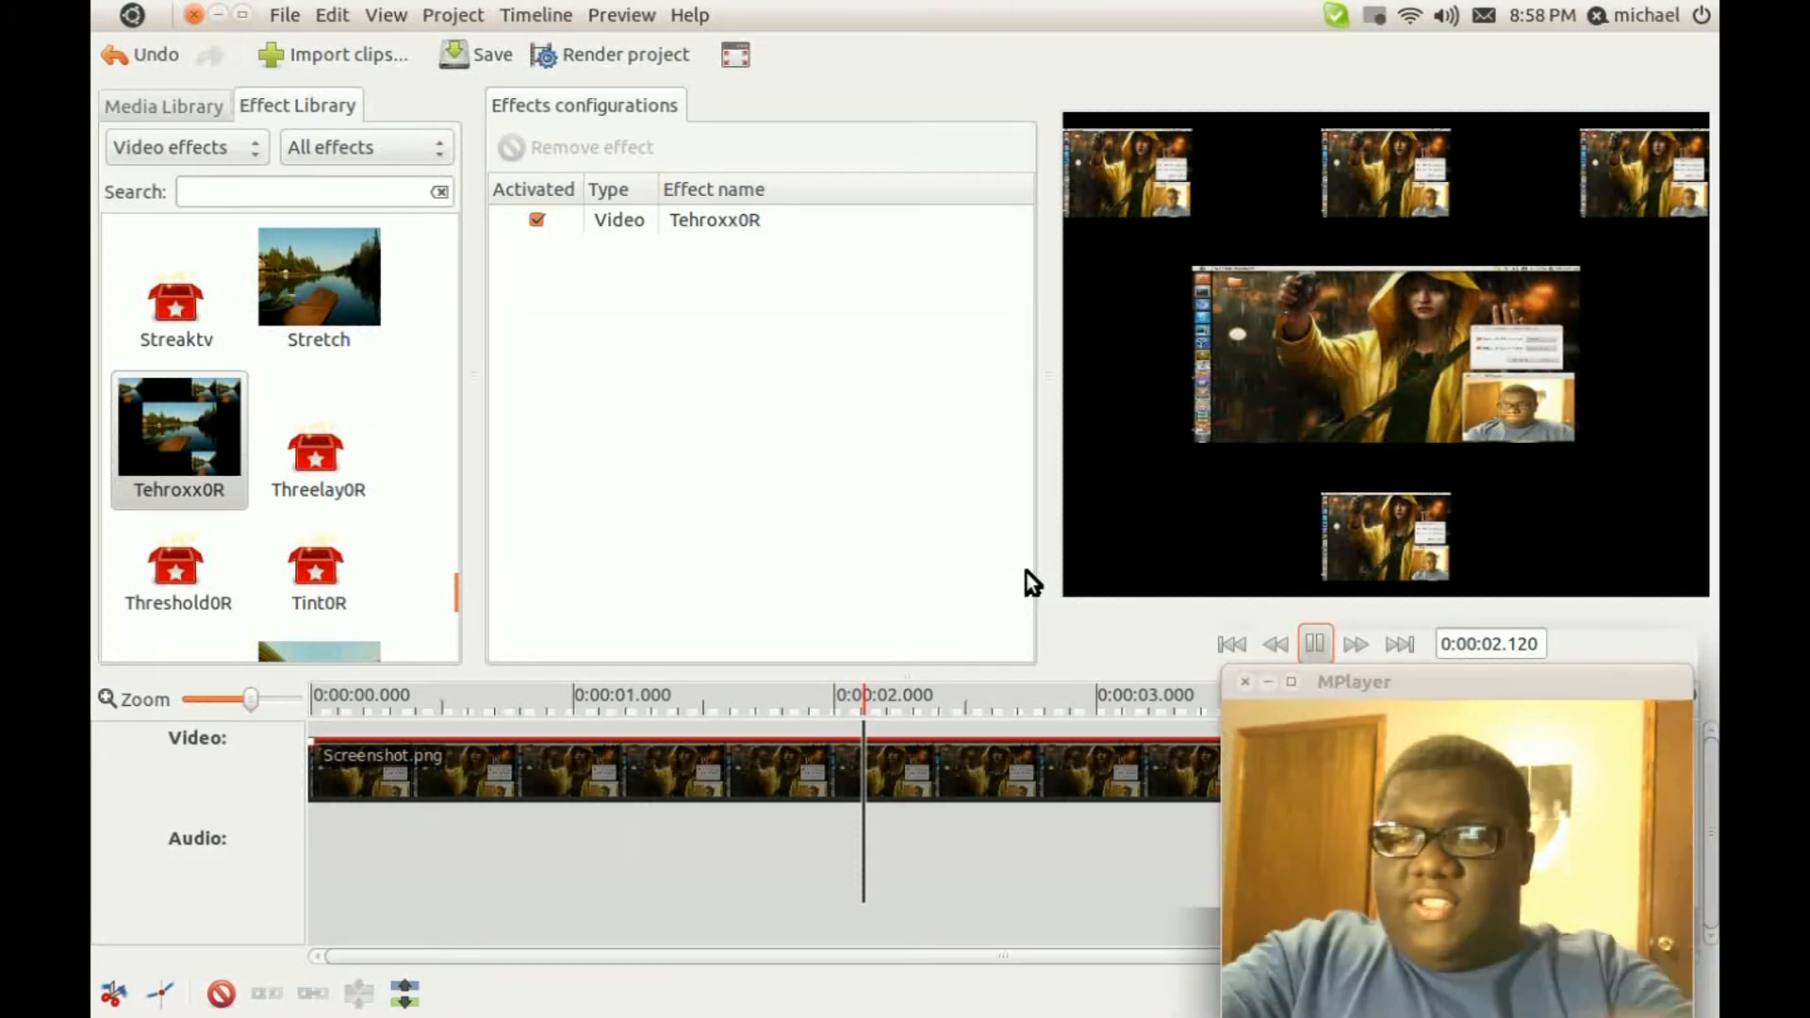
pyautogui.click(1315, 645)
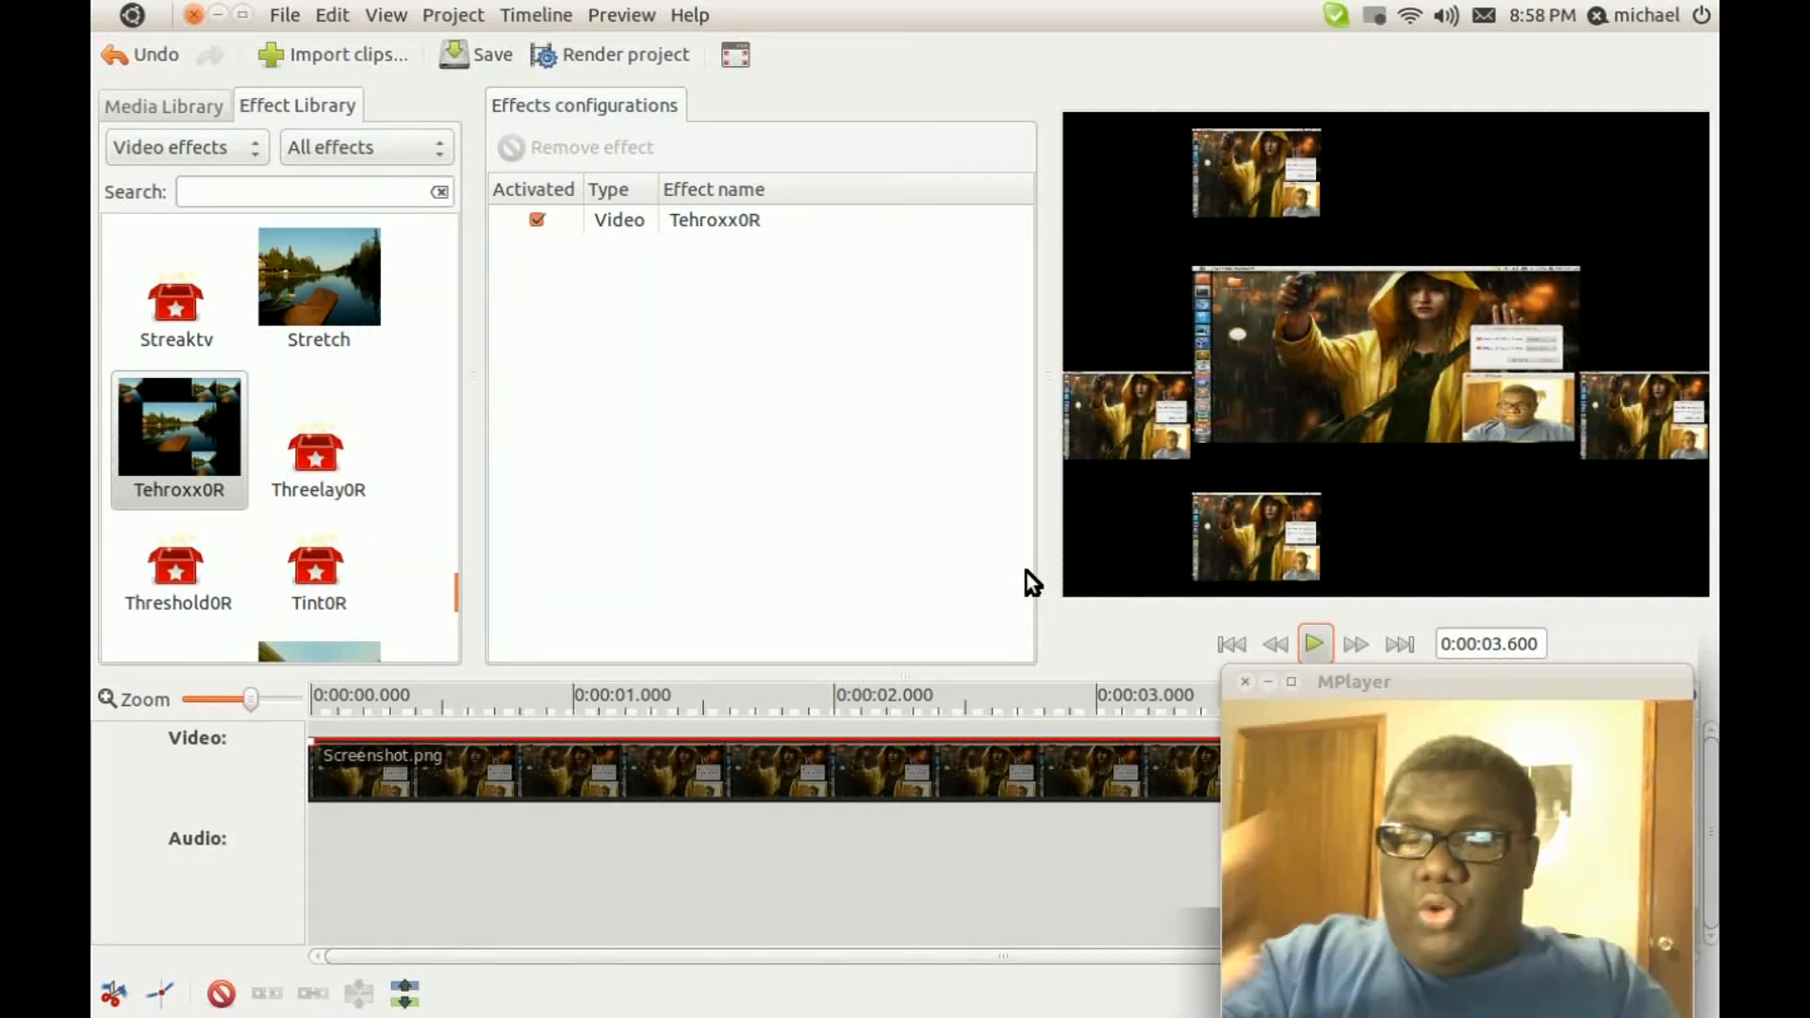